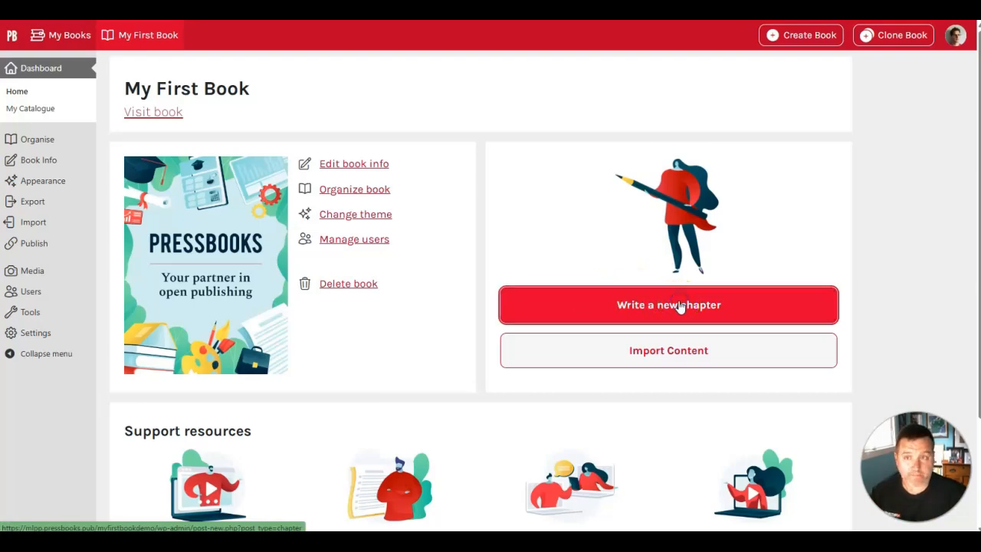
Open the Add New Chapter editor from the My First Book dashboard
left_click(668, 305)
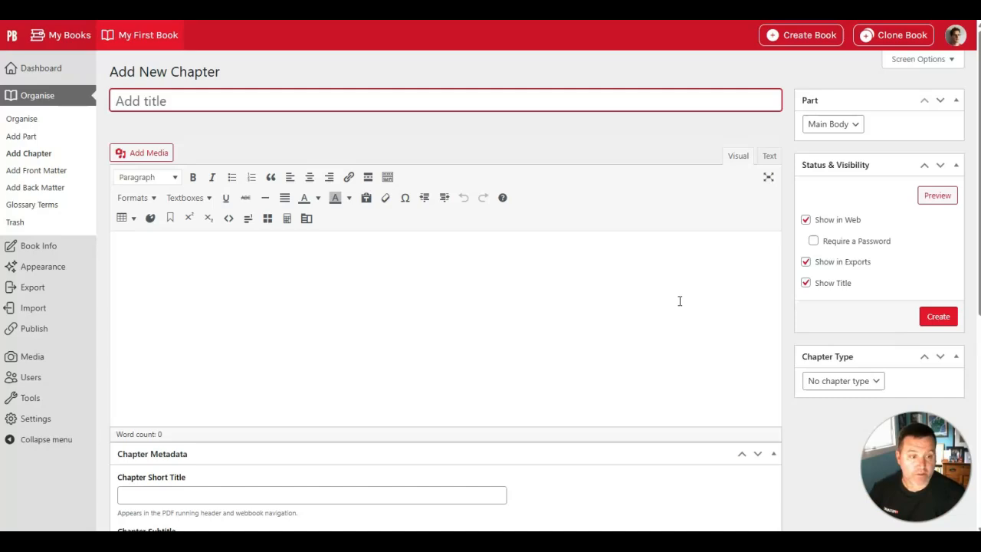
Type 'Learning about Pressbooks' in the body and format it as Heading 2
left_click(938, 315)
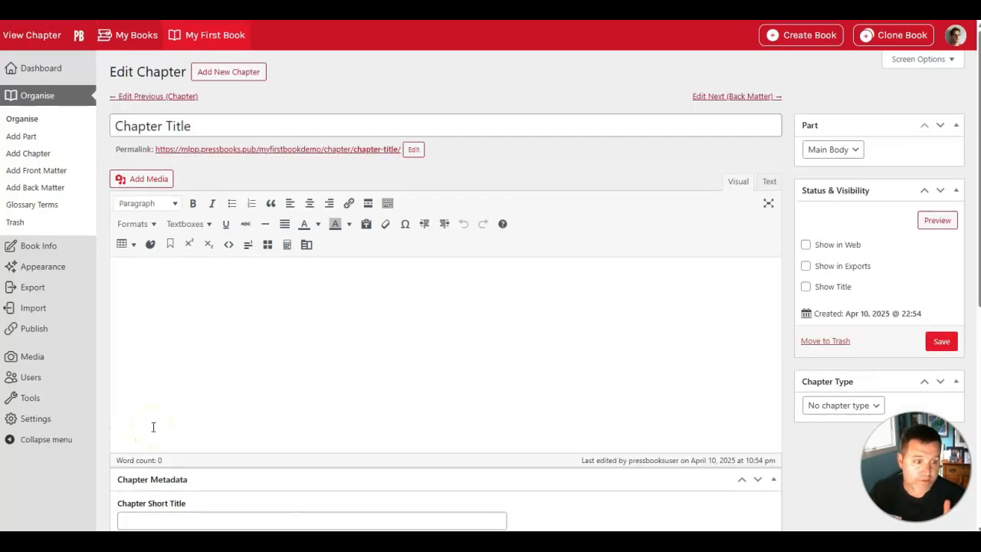
mouse_move(322, 338)
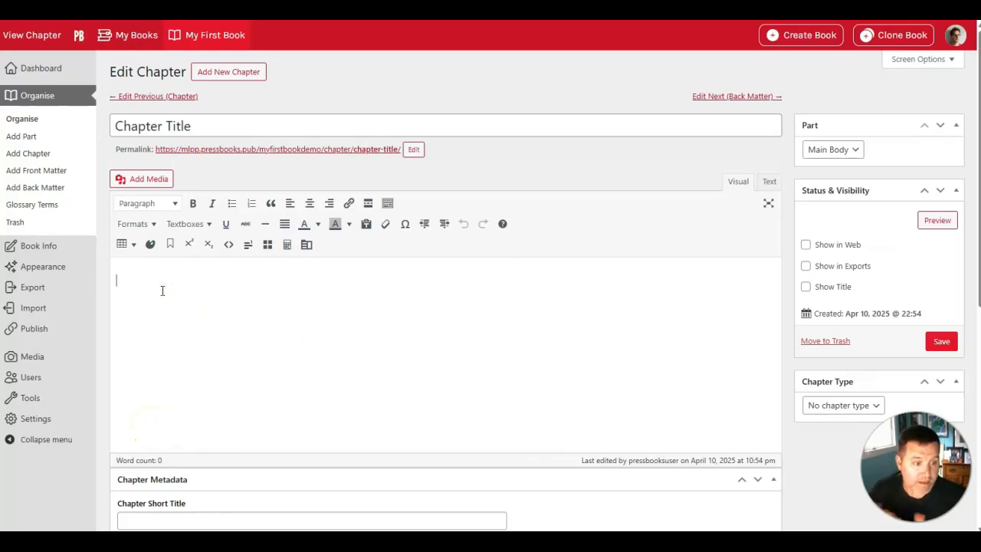
type("Learning about Pressbooks")
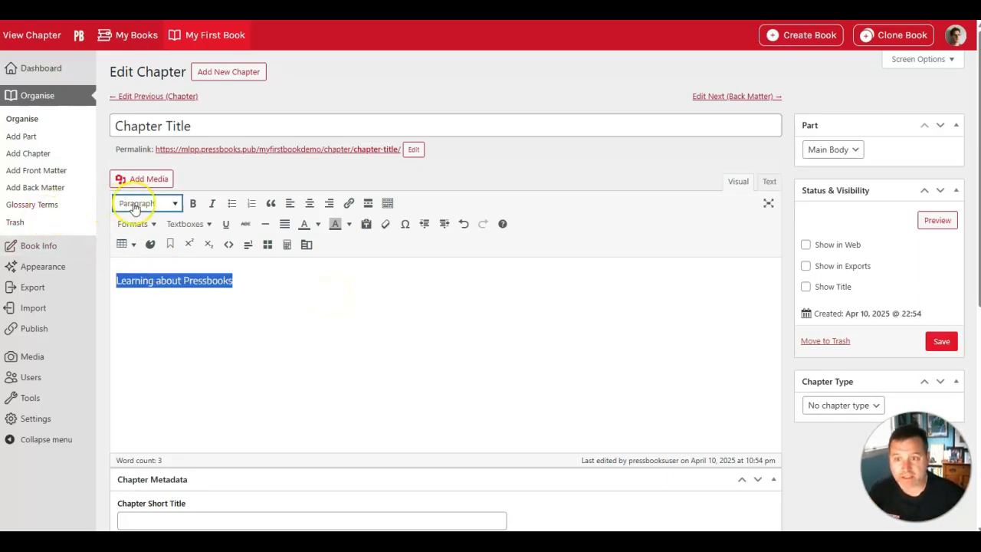
left_click(146, 203)
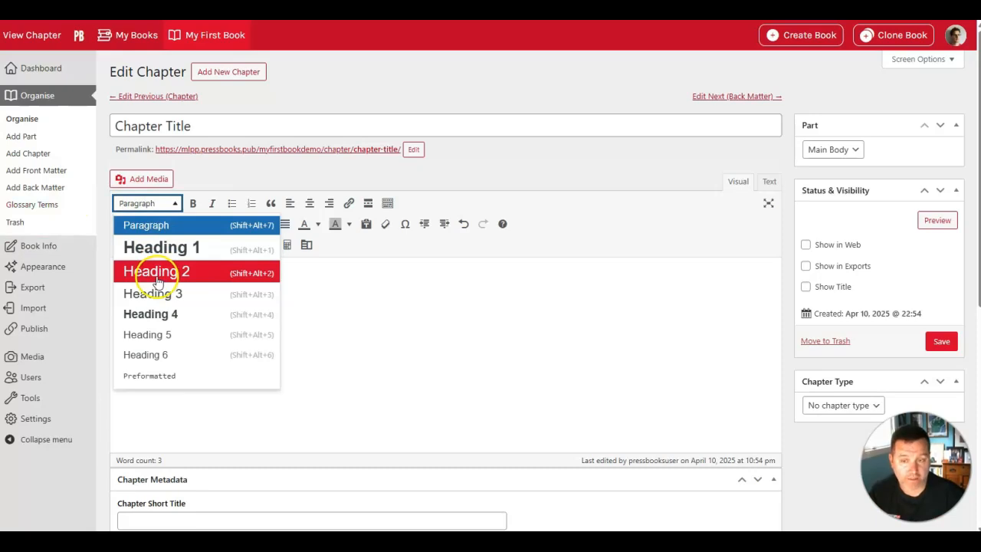
left_click(157, 272)
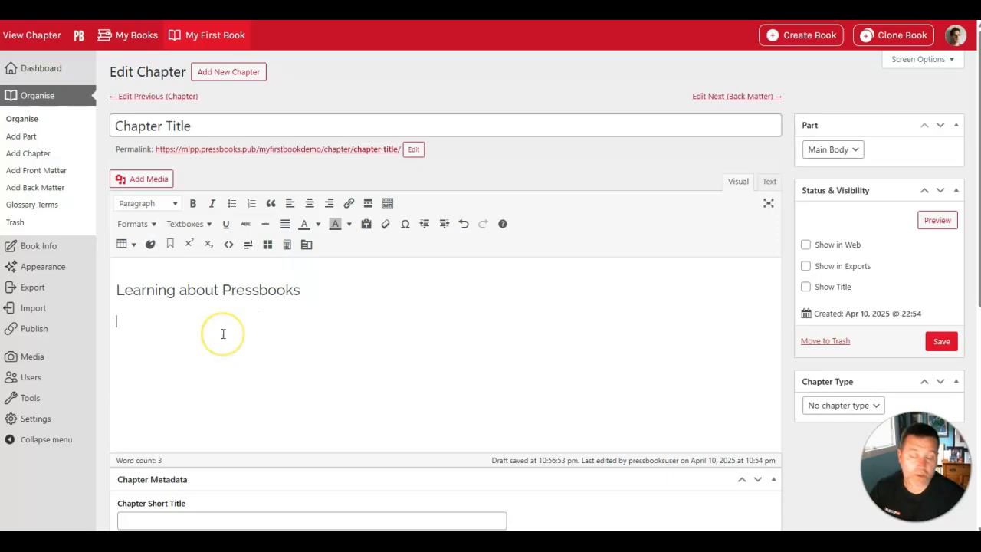
type("If you just want to start writing your new book, you can click, \"Write a new chapter\" and an editing window will open up where you can start writing.")
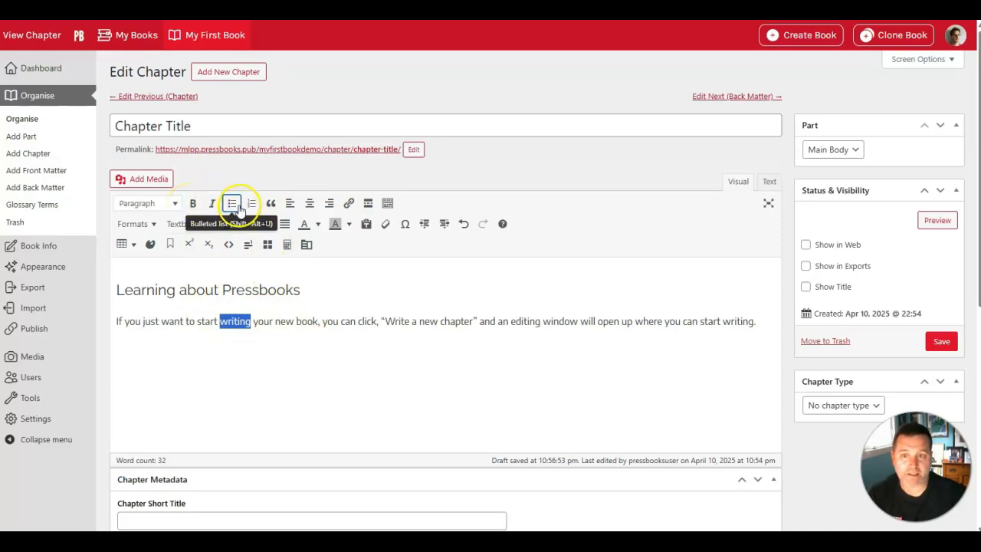
mouse_move(271, 203)
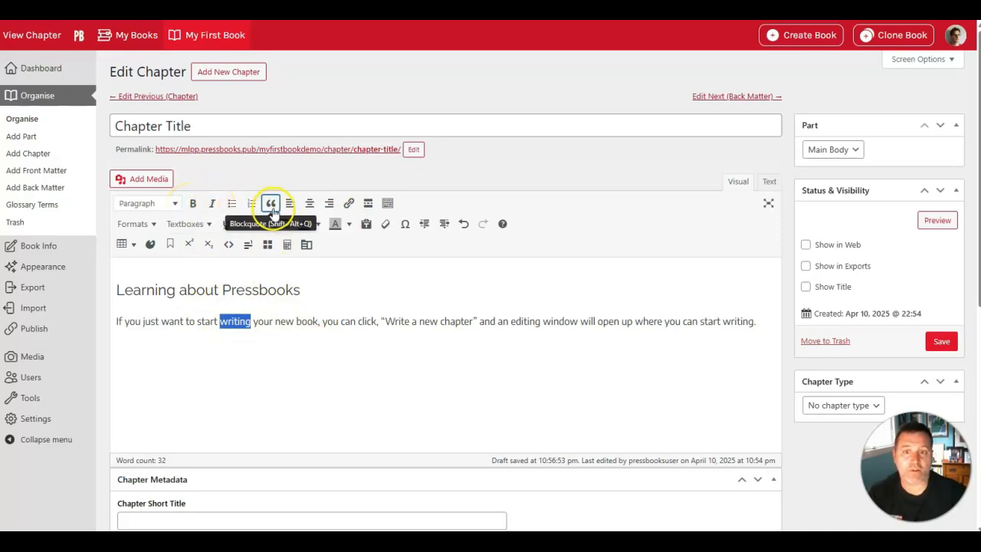
left_click(348, 203)
type("https://example.com")
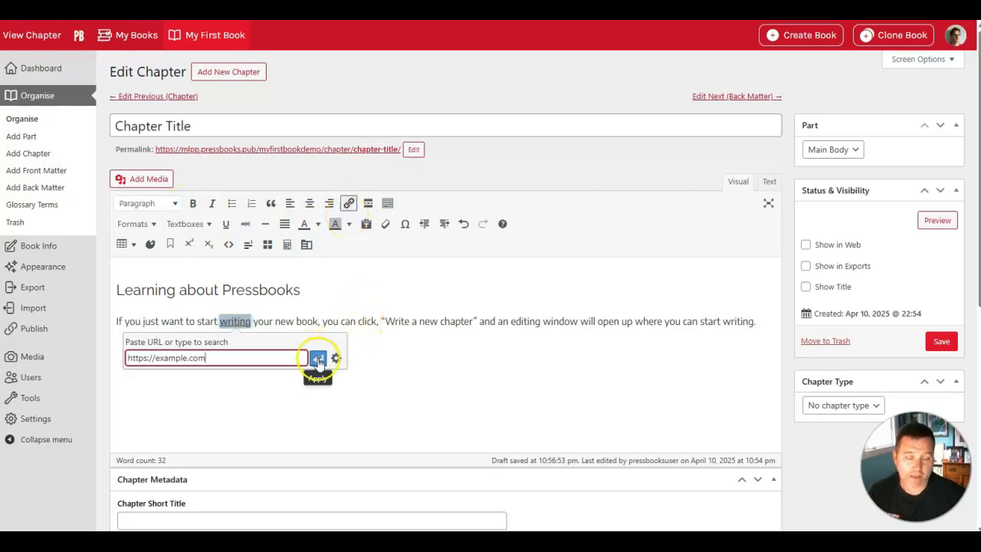
left_click(317, 358)
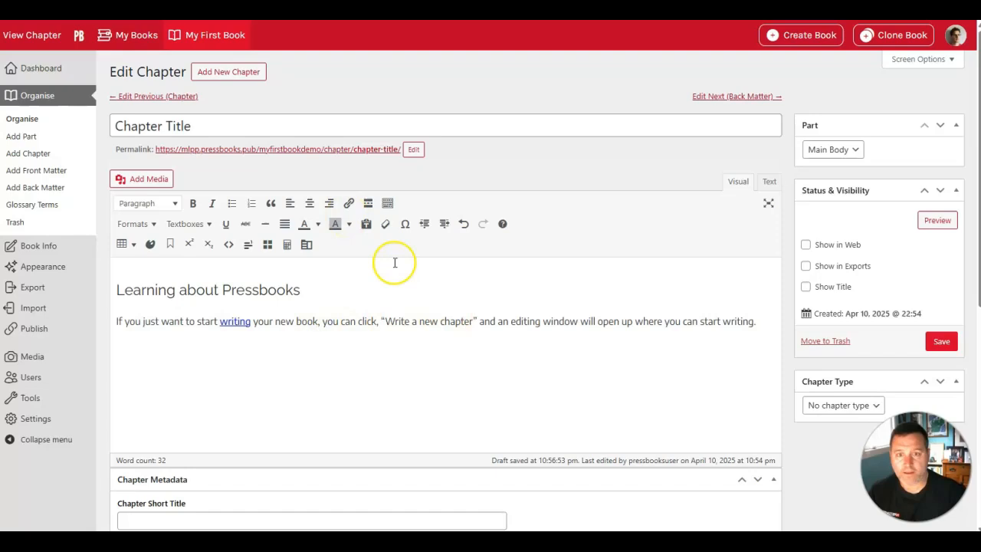
mouse_move(161, 242)
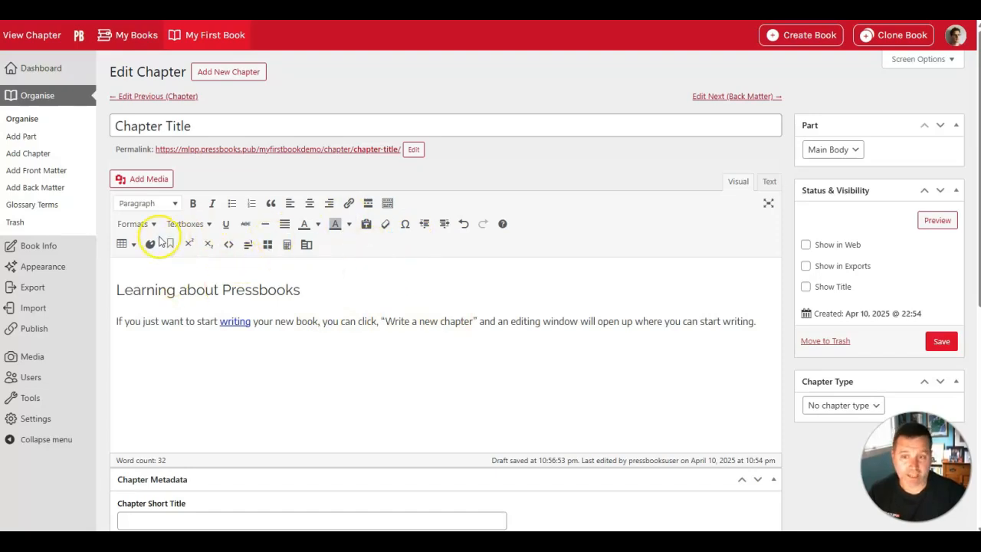
Insert an Examples textbox from the Textboxes dropdown below the paragraph
left_click(132, 223)
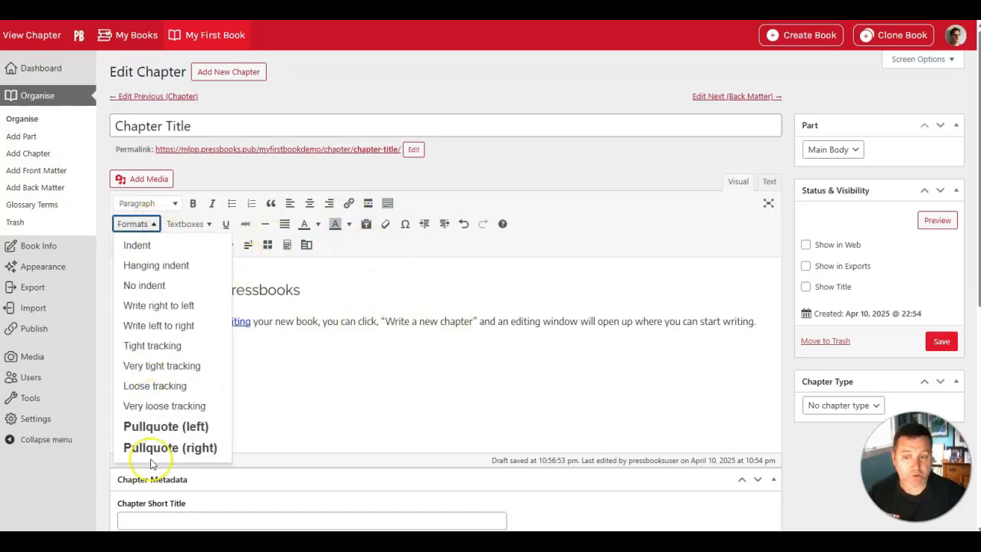
left_click(771, 321)
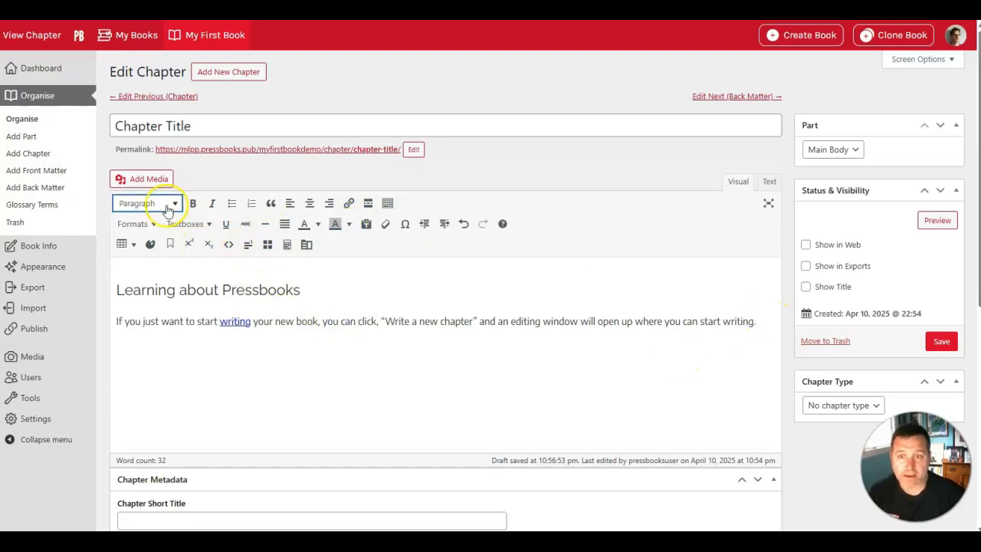
left_click(184, 223)
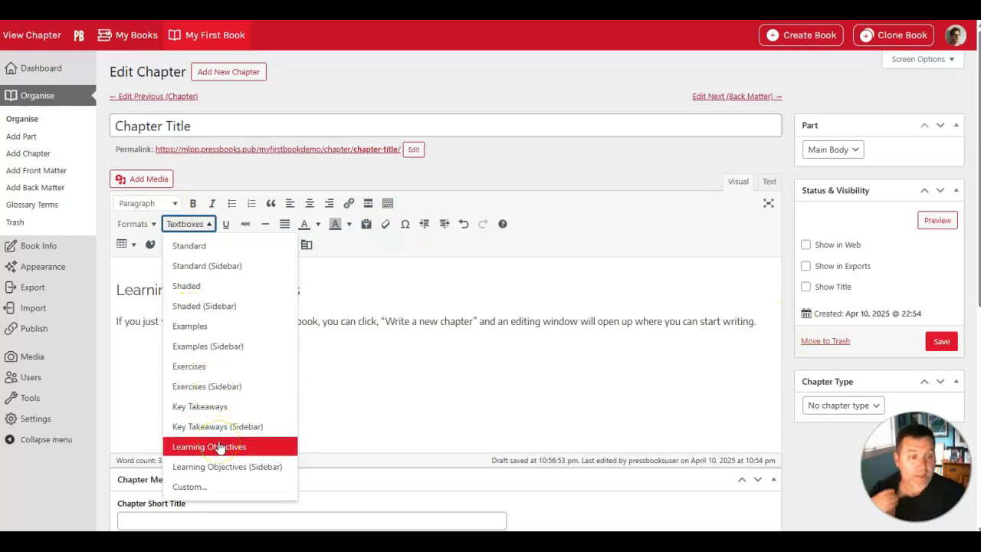
mouse_move(220, 406)
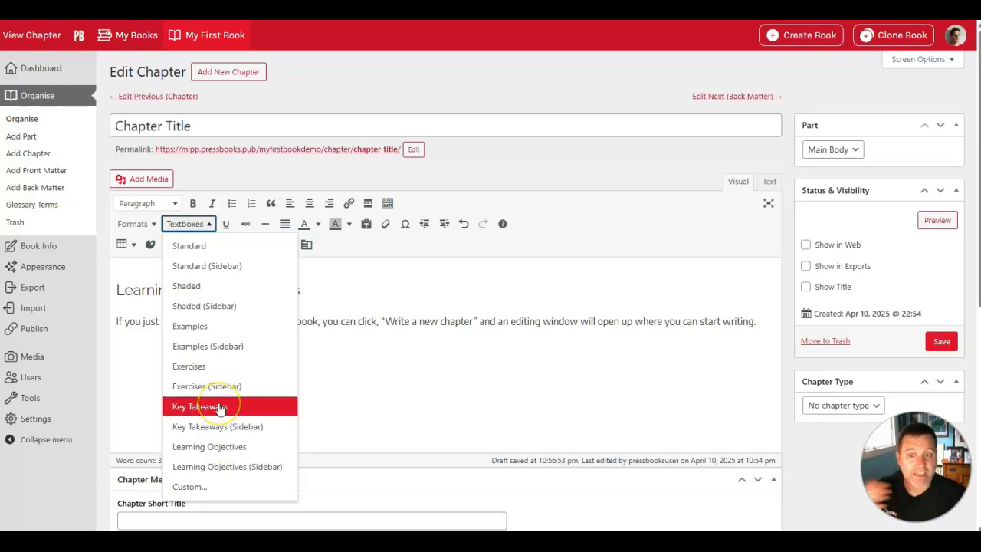
mouse_move(188, 366)
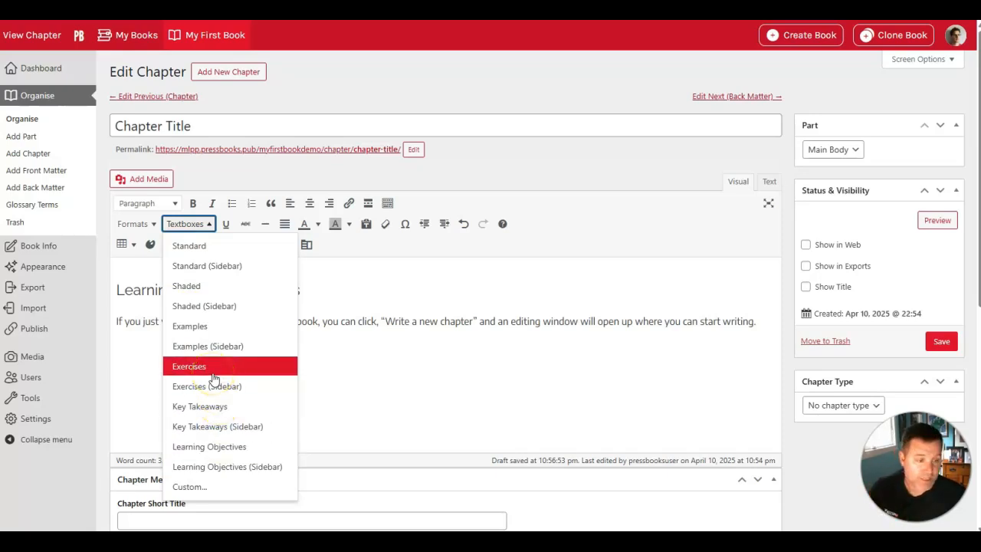
mouse_move(230, 326)
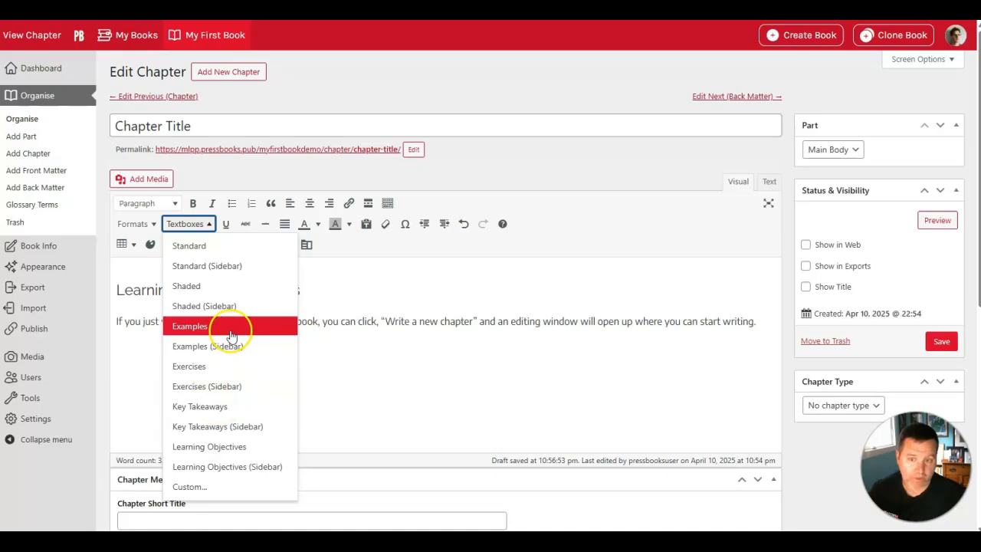
left_click(189, 326)
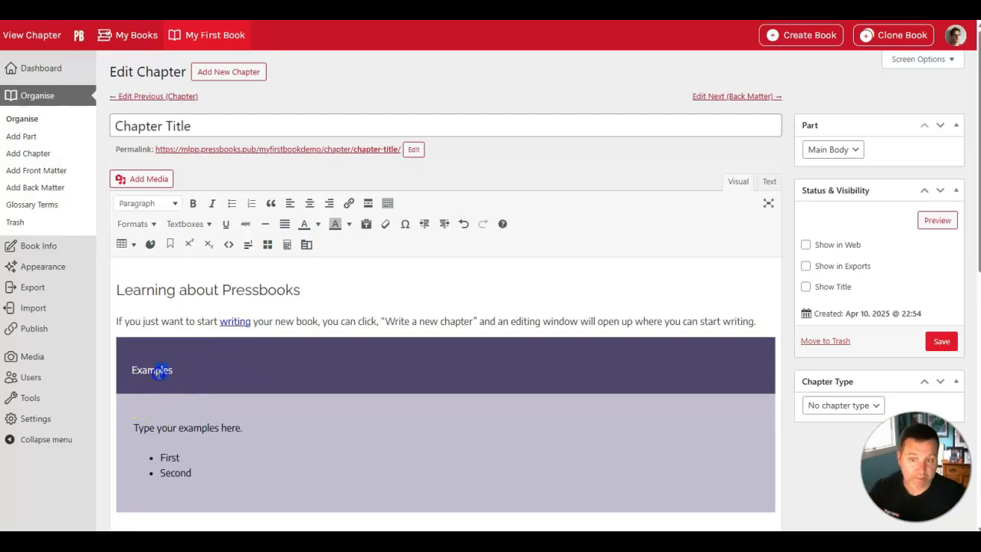
Add a shaded textbox below the Examples box and move to the line after it
scroll("down", 3)
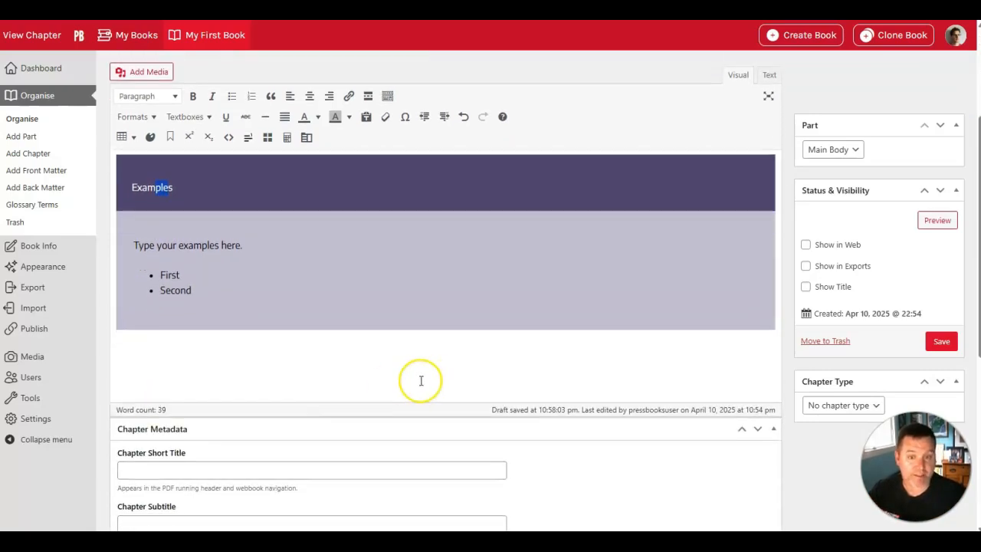
left_click(184, 116)
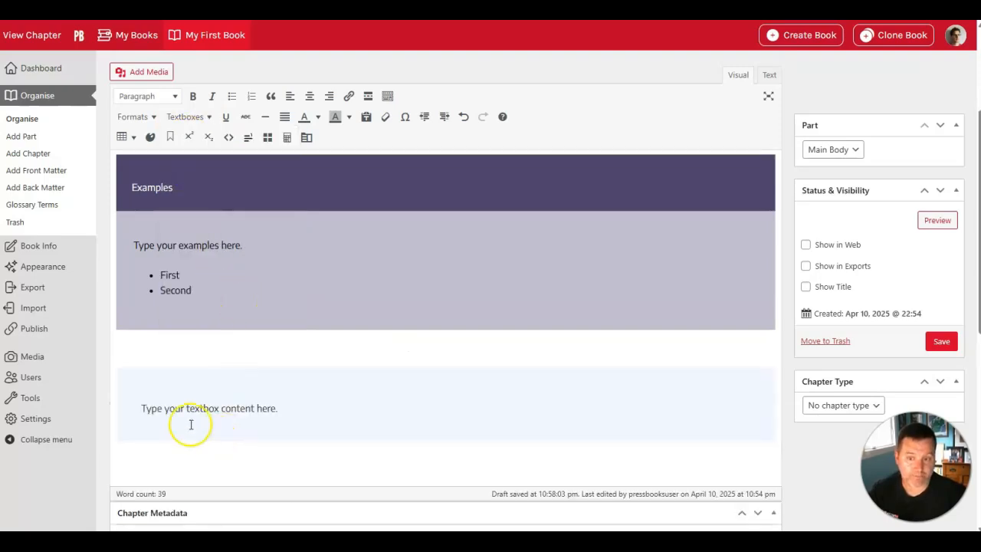
triple_click(209, 408)
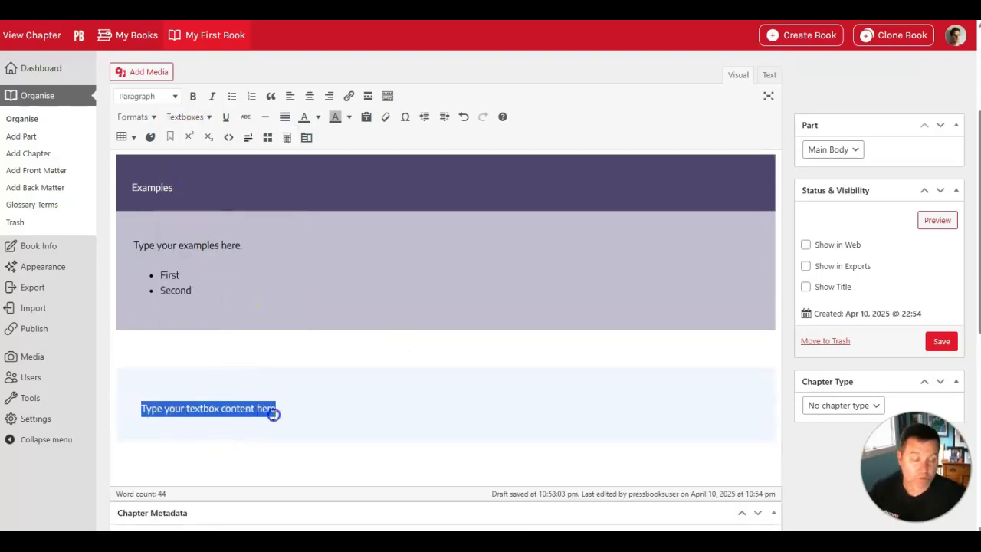
scroll("down", 3)
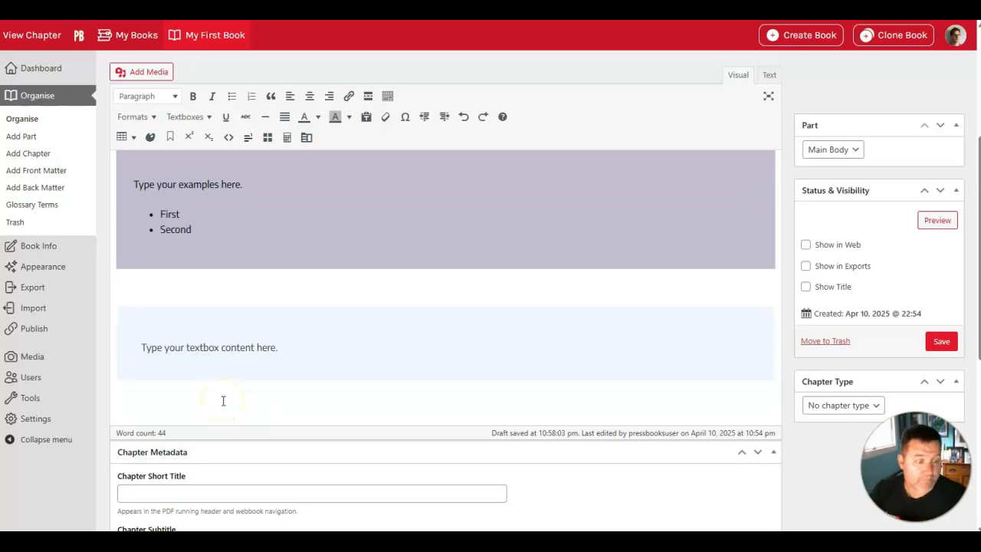
left_click(116, 398)
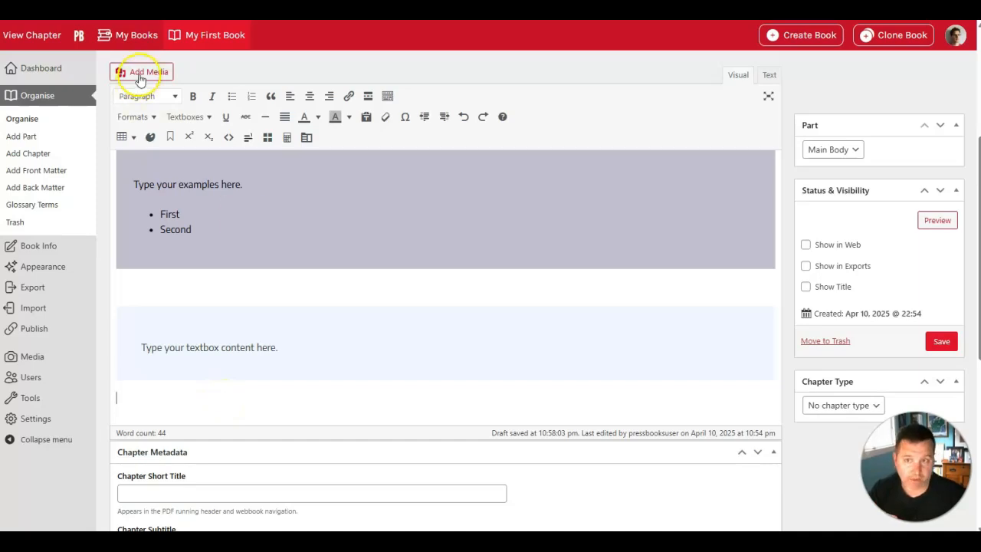
Upload the Aldo Leopold photo, caption it 'Aldo L…', and insert it full size
left_click(142, 71)
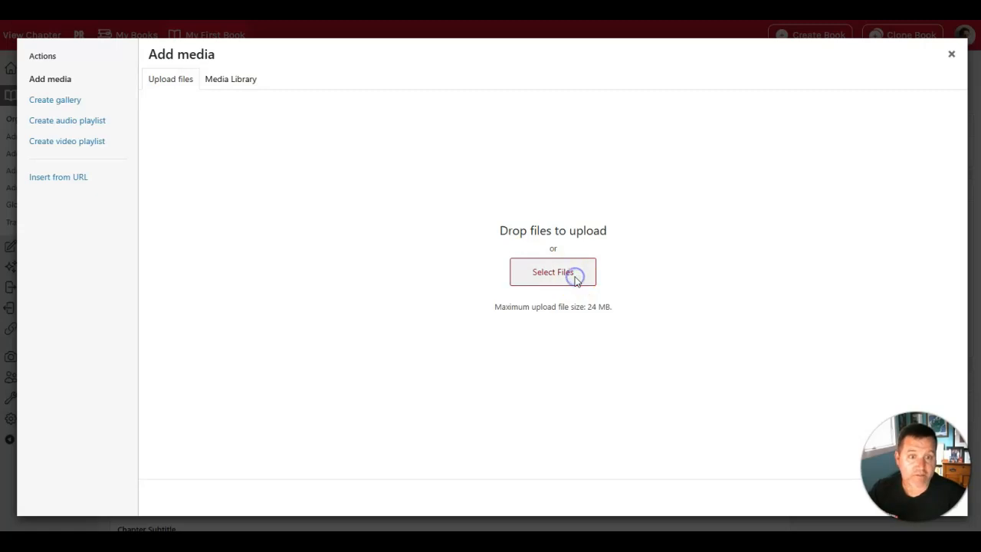
left_click(552, 272)
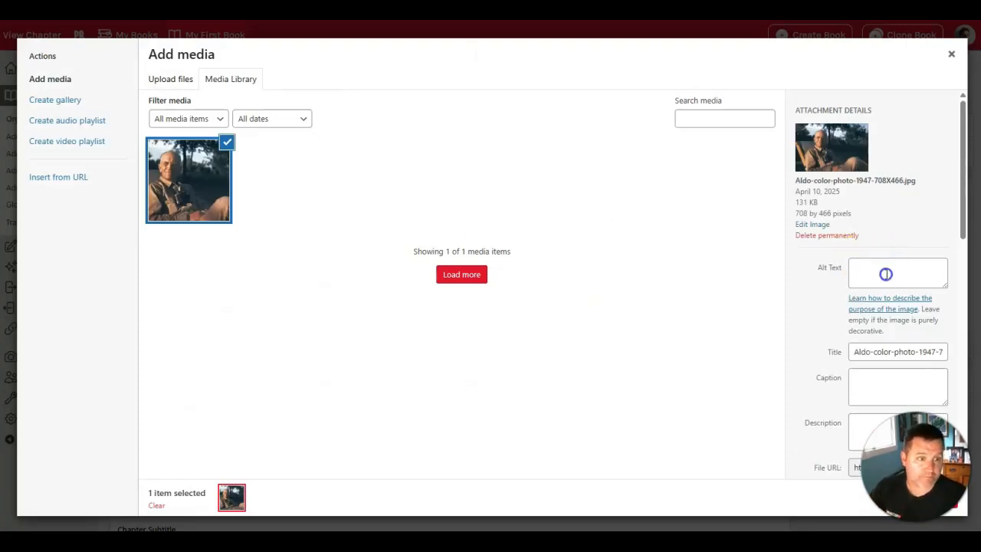
type("Aldo Leopold reclining")
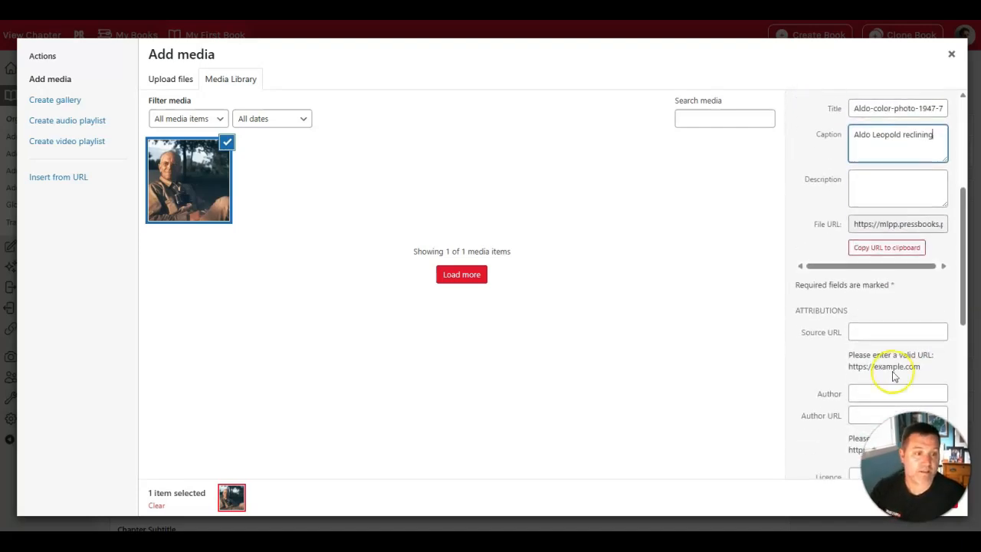
scroll("down", 3)
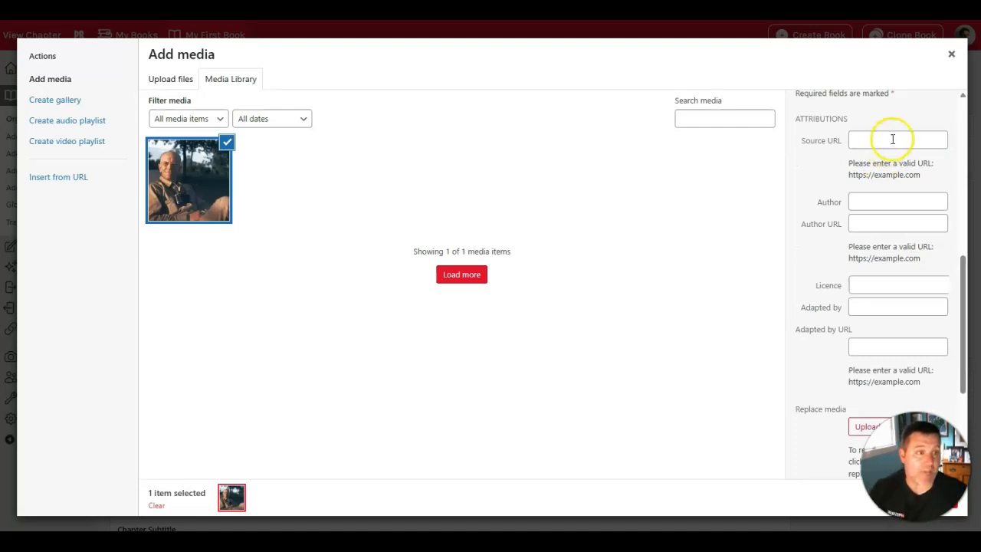
mouse_move(922, 291)
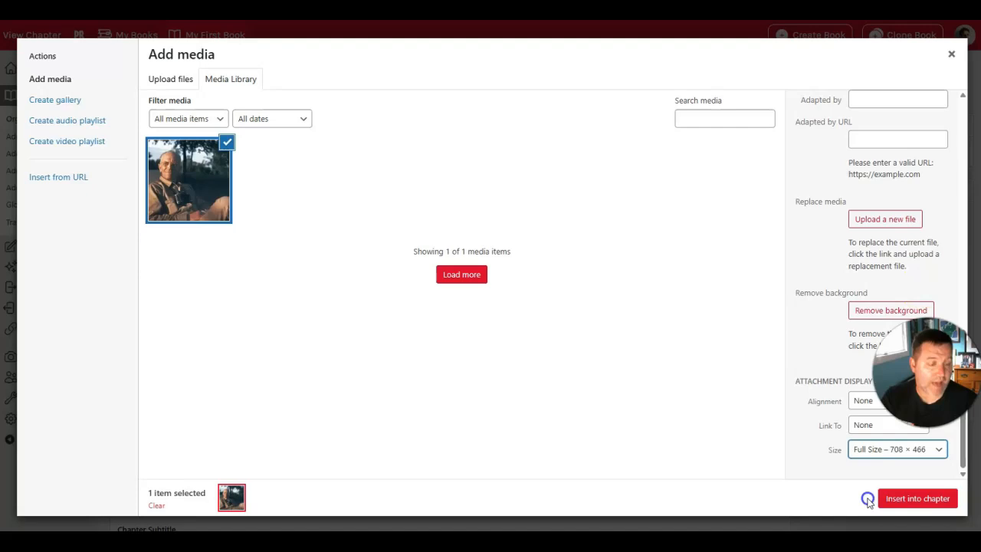
left_click(917, 499)
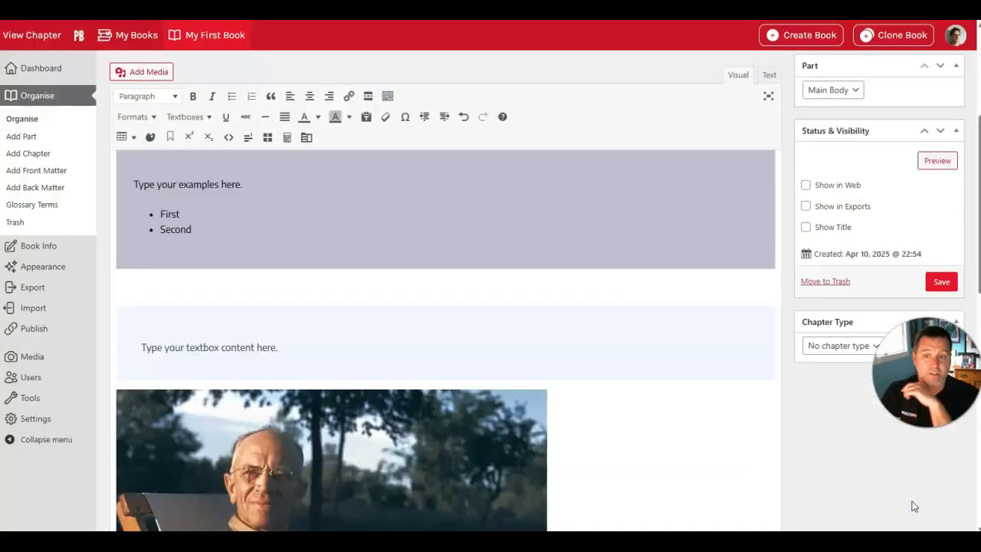
scroll("down", 3)
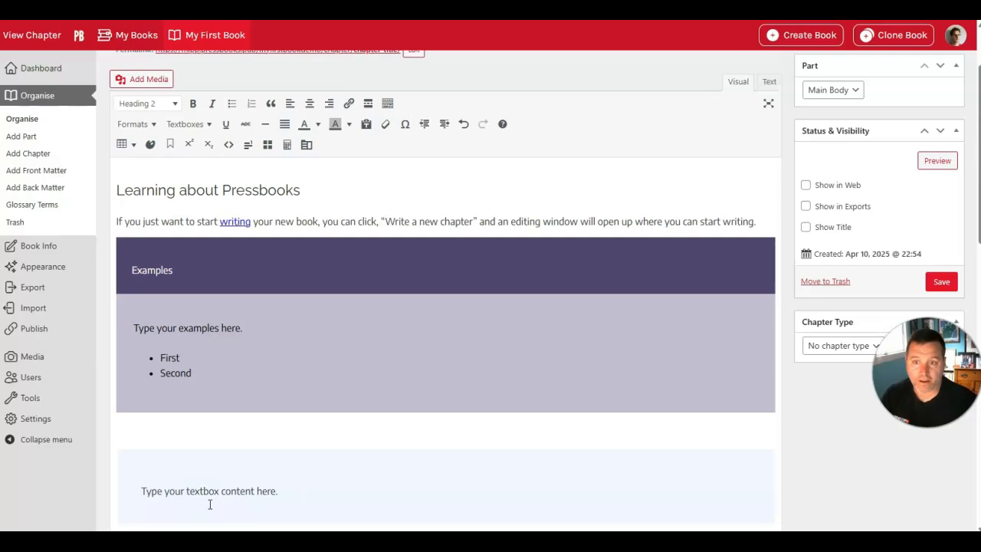
left_click(757, 222)
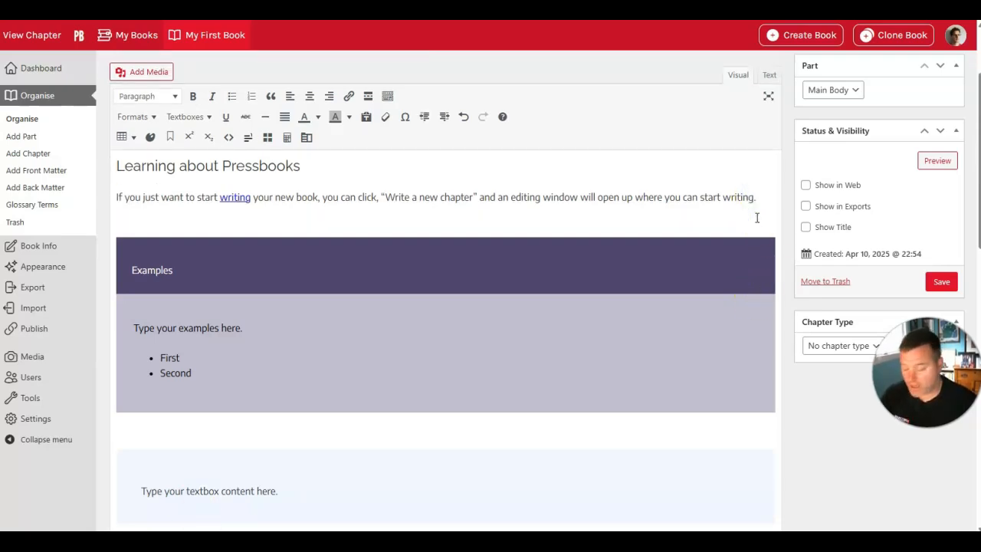
type("https://www.youtube.com/watch?v=GKhmtwlzOtg")
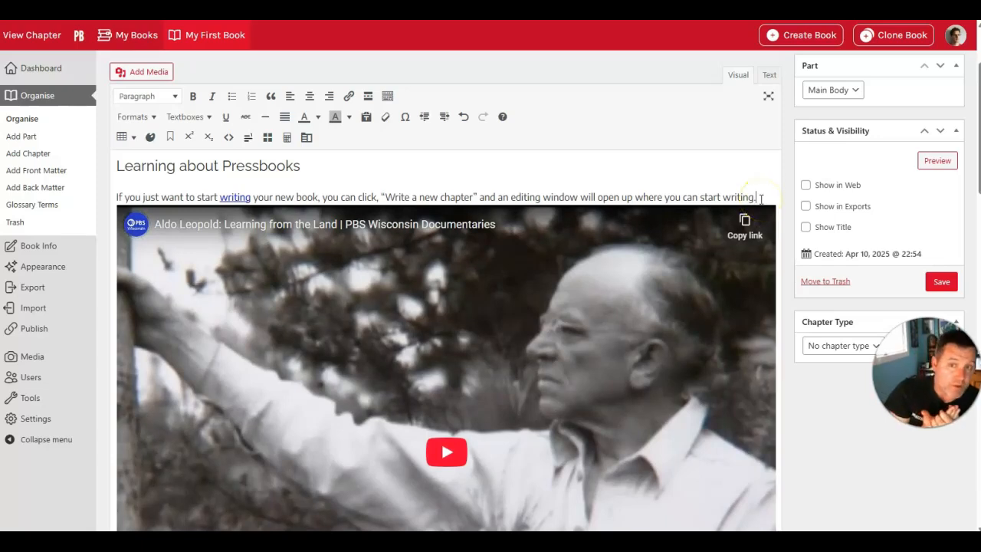
mouse_move(429, 152)
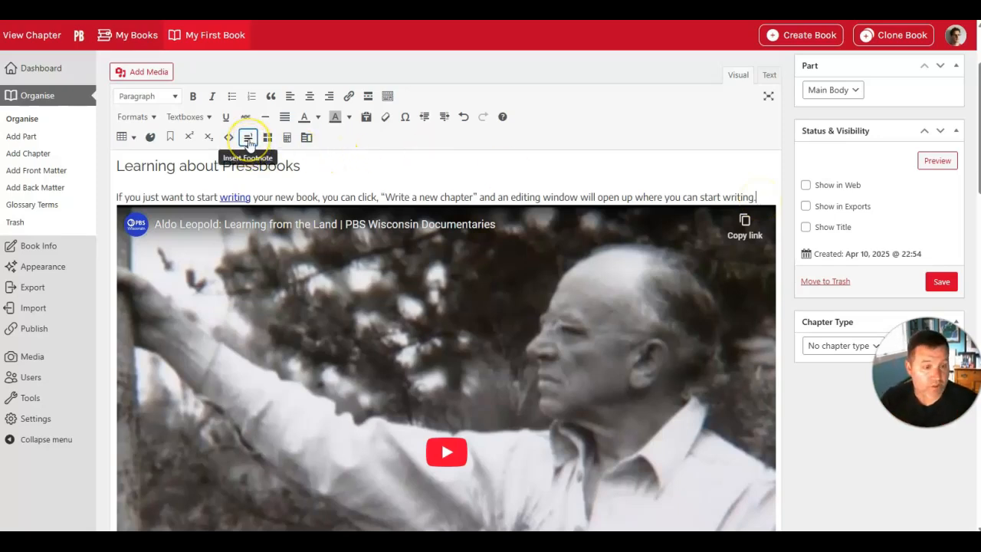
Insert a footnote reading 'I'm a footnote' at the end of the opening paragraph
left_click(247, 137)
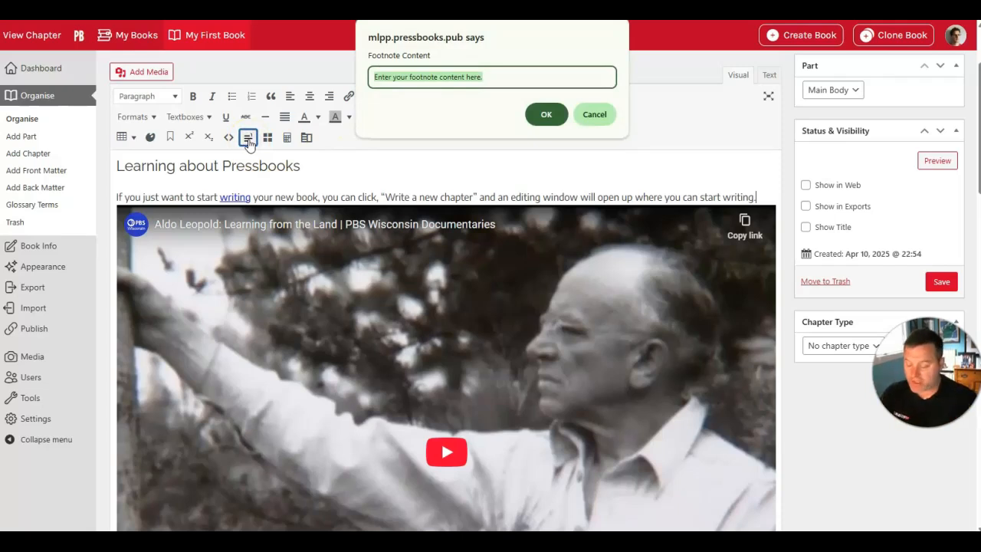
type("I'm a footnote")
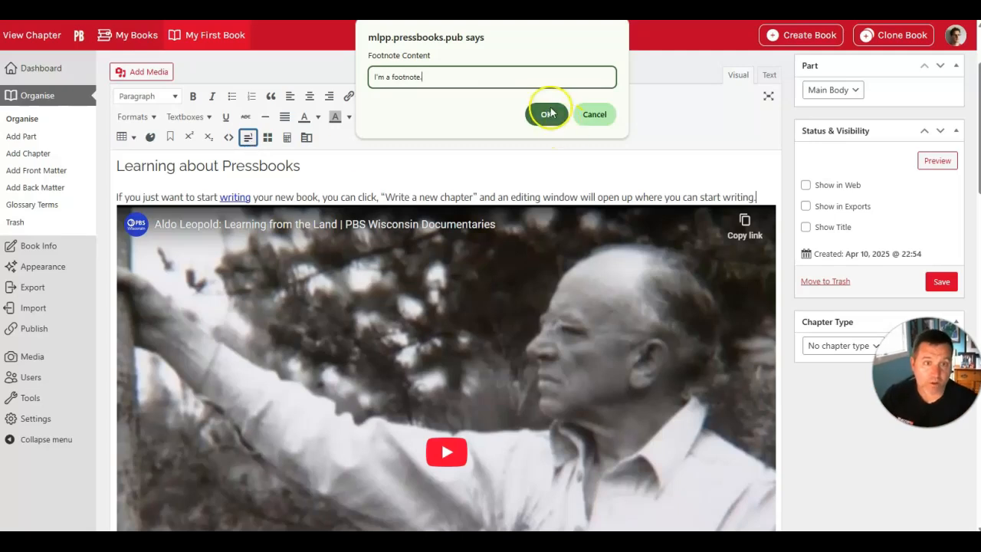
left_click(548, 114)
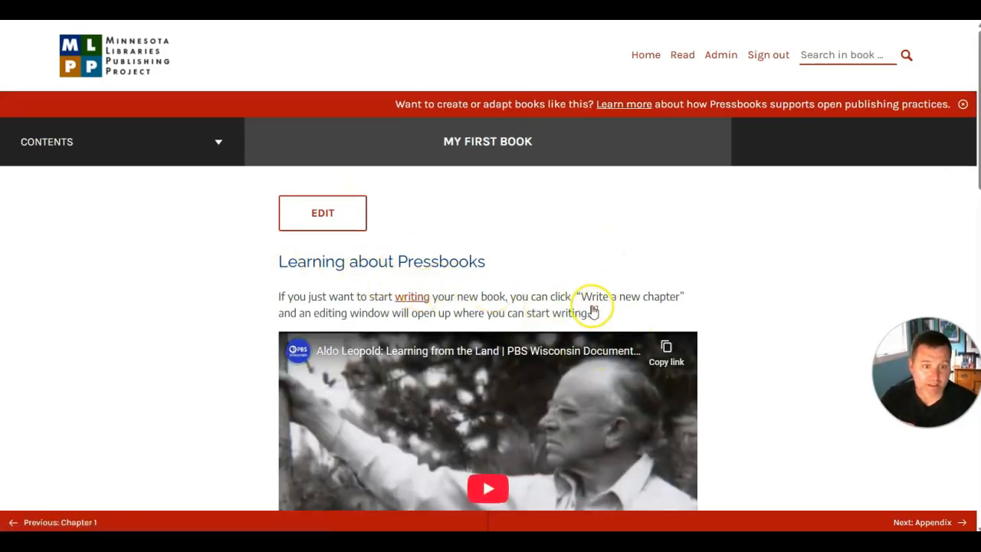
scroll("down", 3)
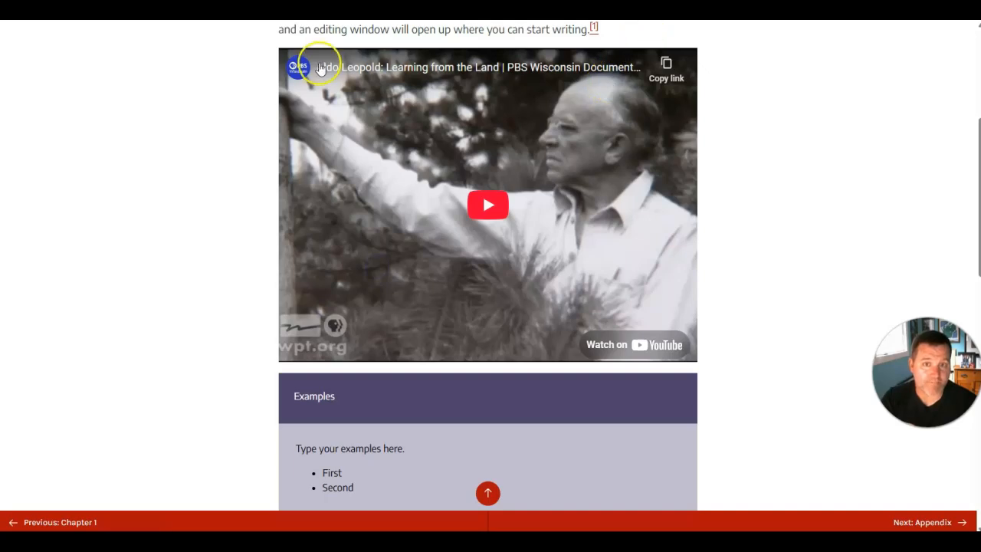
scroll("down", 3)
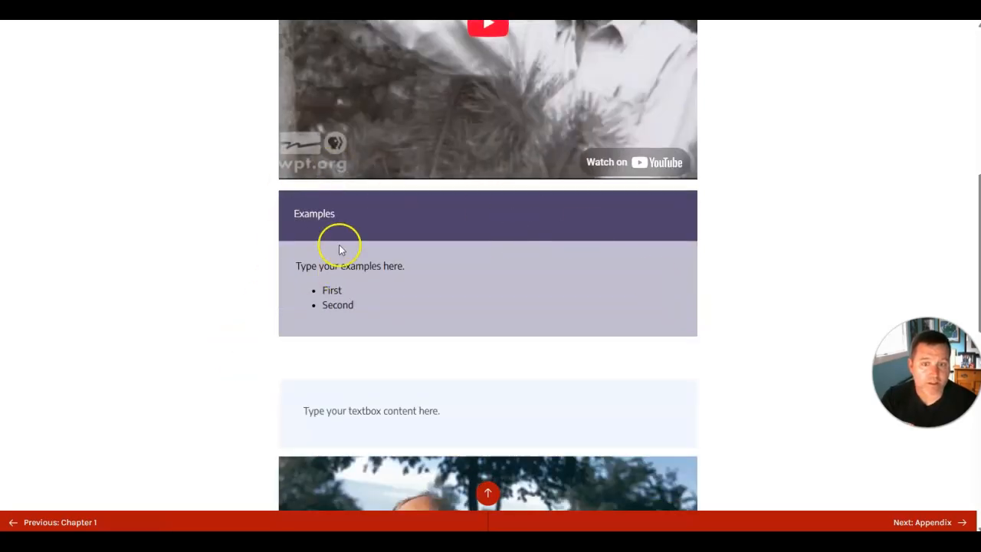
scroll("down", 3)
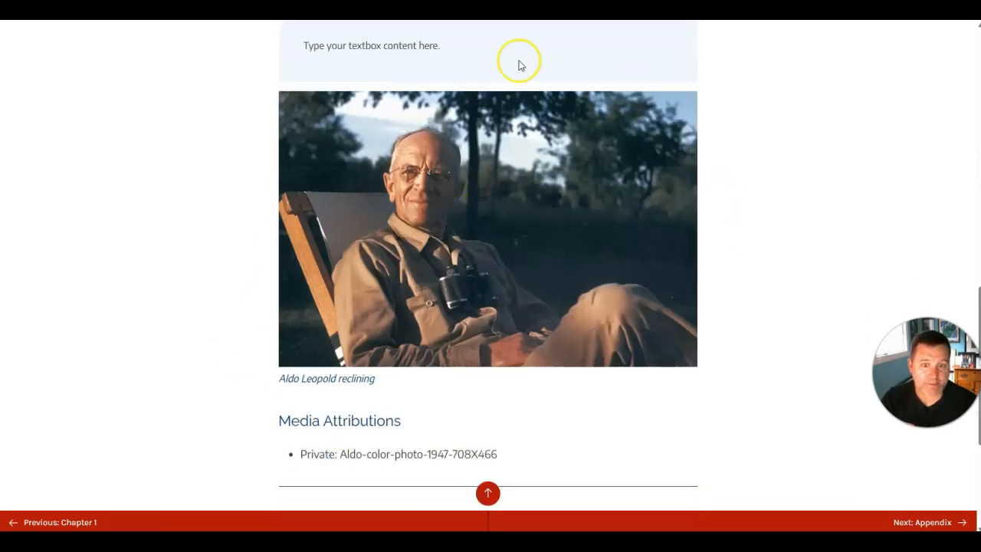
mouse_move(389, 290)
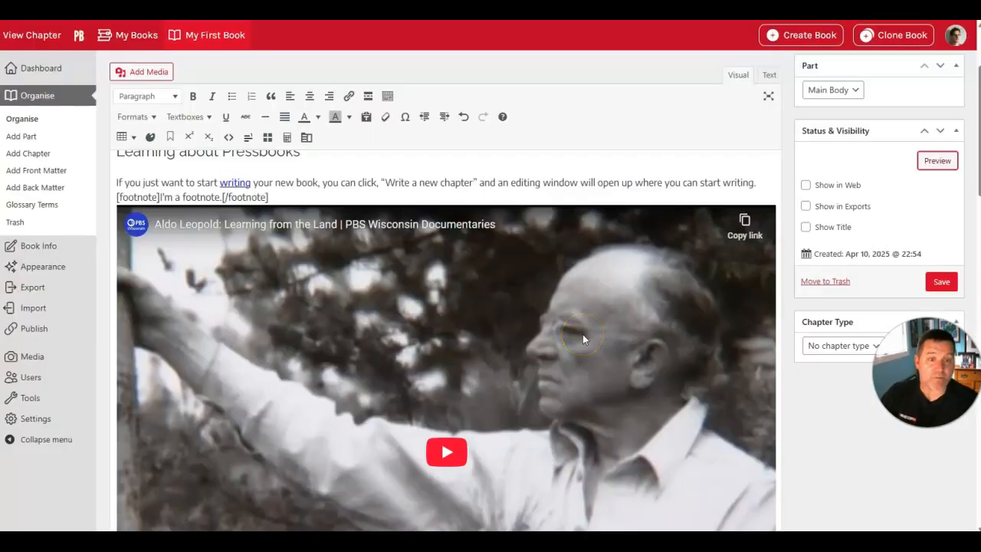
mouse_move(800, 140)
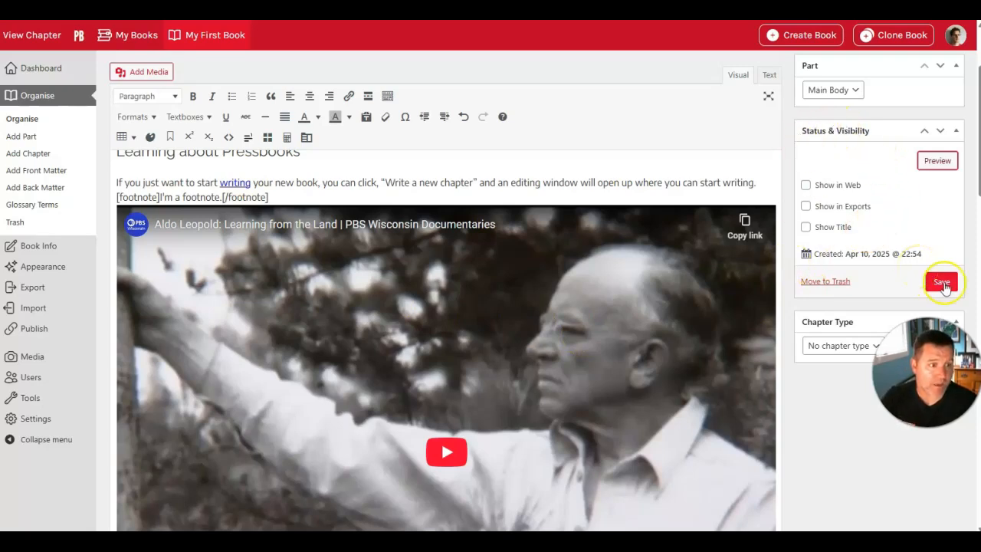
Save the chapter from the Status & Visibility panel
left_click(941, 282)
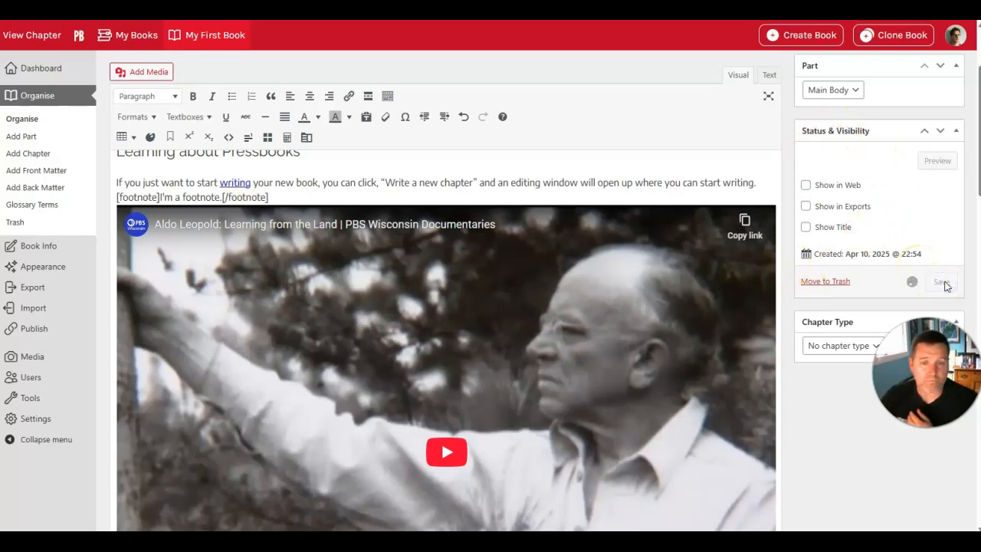
left_click(942, 281)
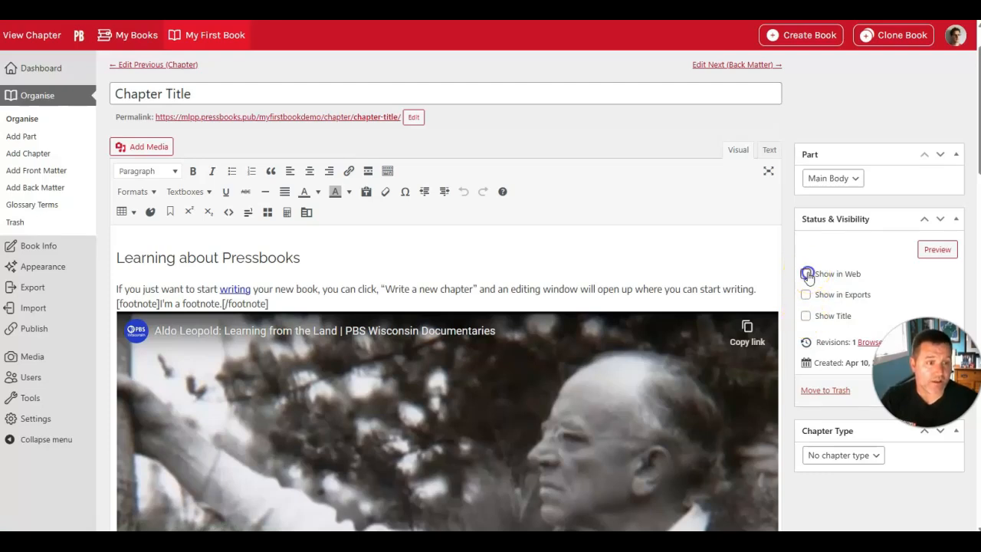
Enable Show in Web, Show in Exports and Show Title, then save
left_click(806, 274)
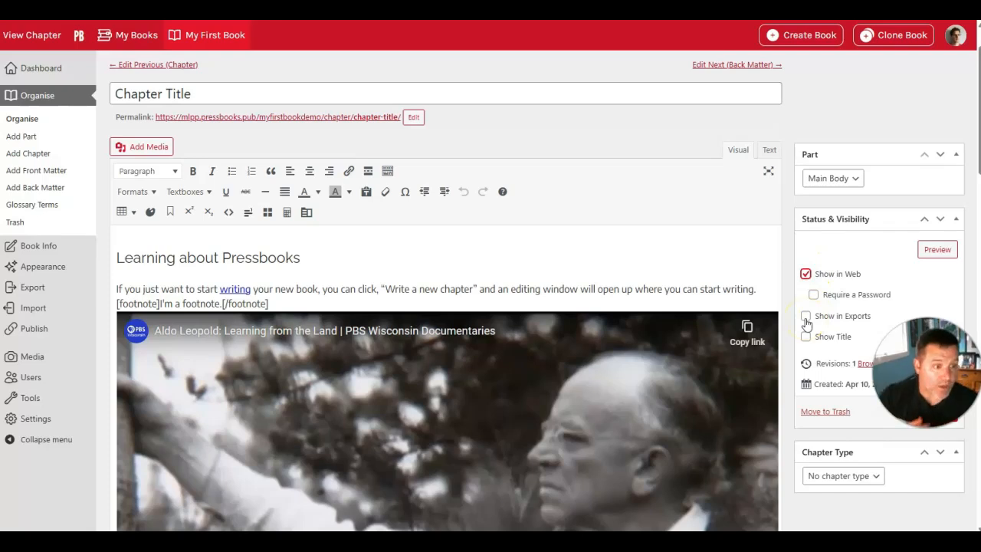
left_click(805, 316)
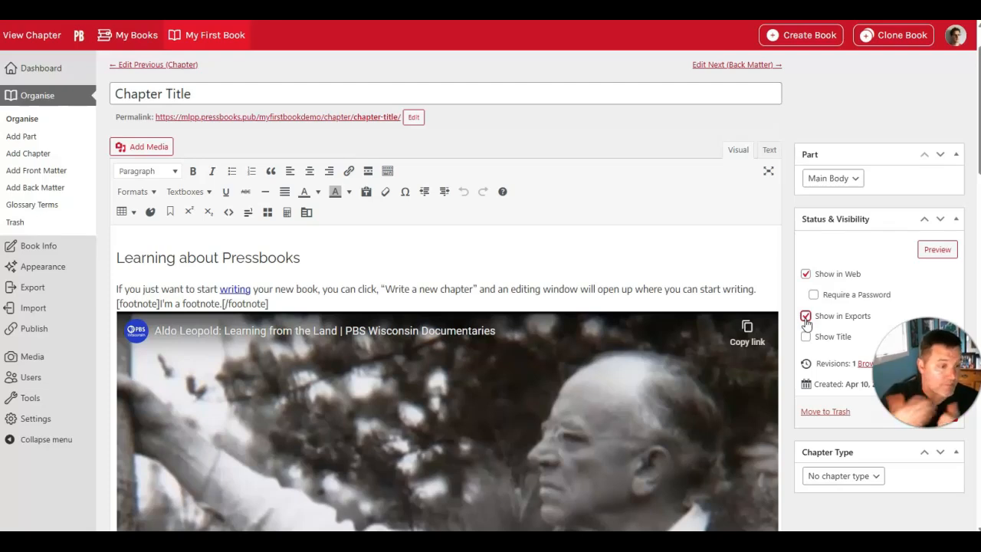
left_click(806, 336)
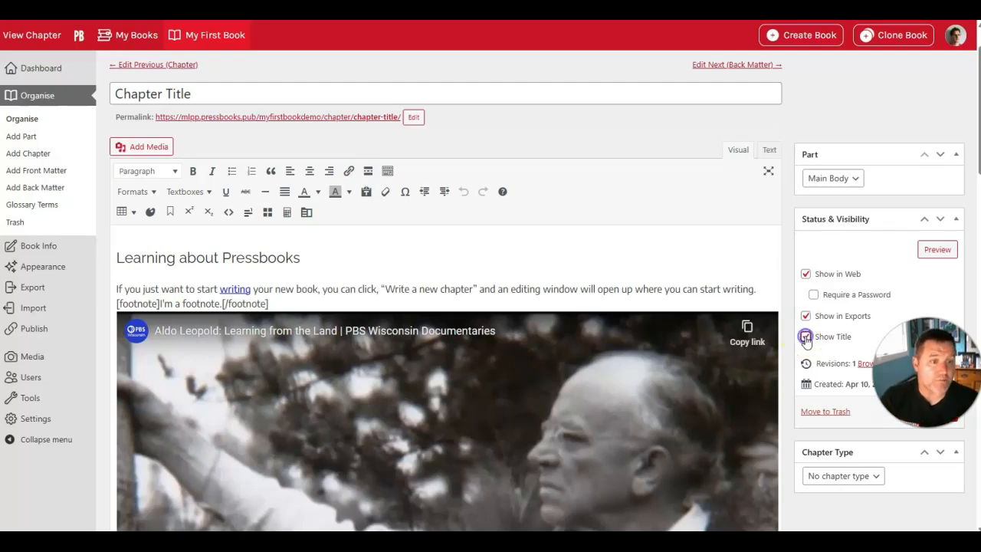
left_click(806, 336)
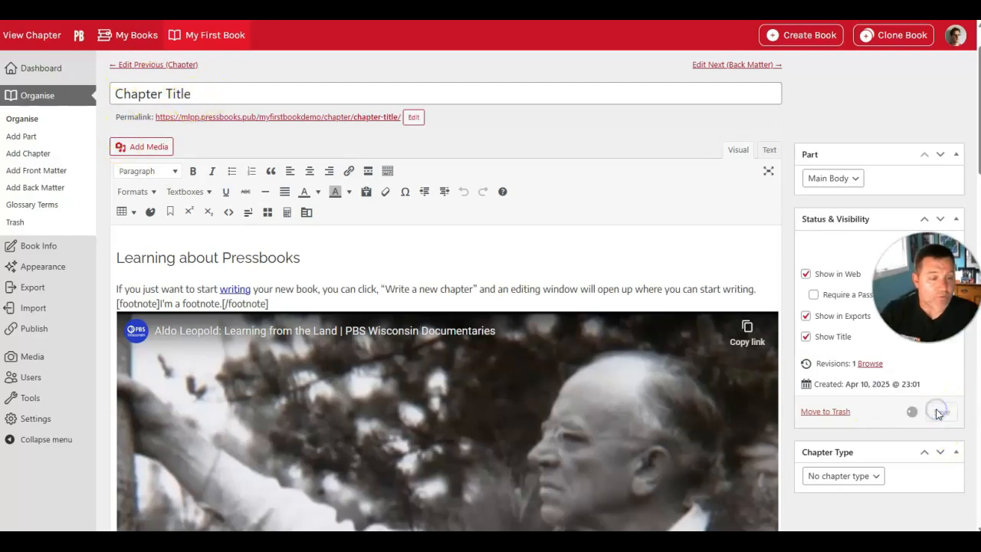
left_click(936, 411)
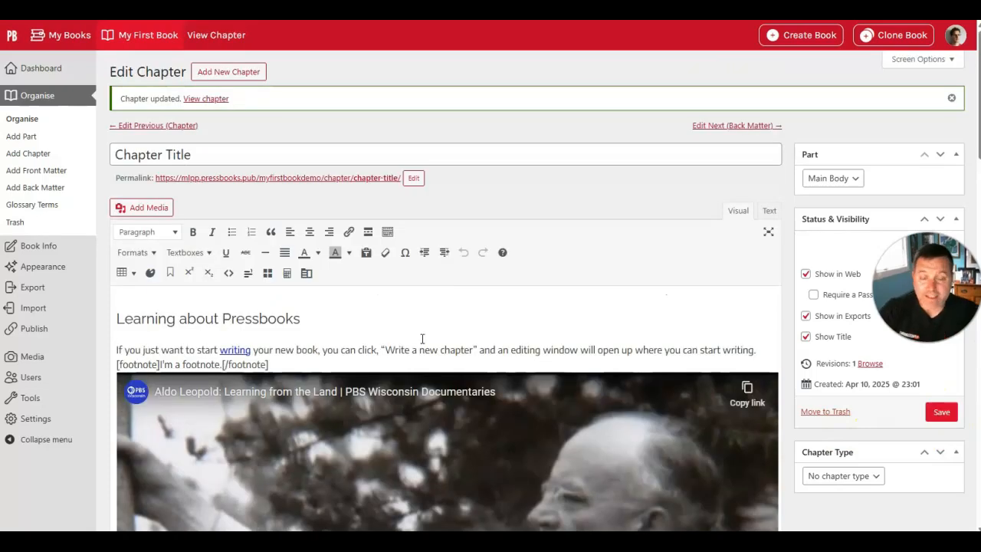